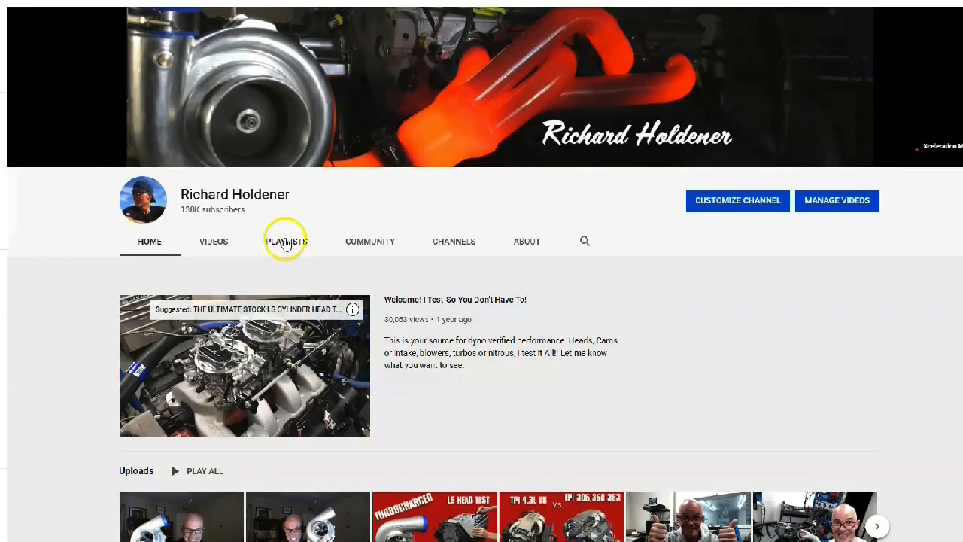
Browse the channel's Playlists tab, view one playlist, and return to the playlists grid.
{"action": "left_click", "coordinate": [286, 240]}
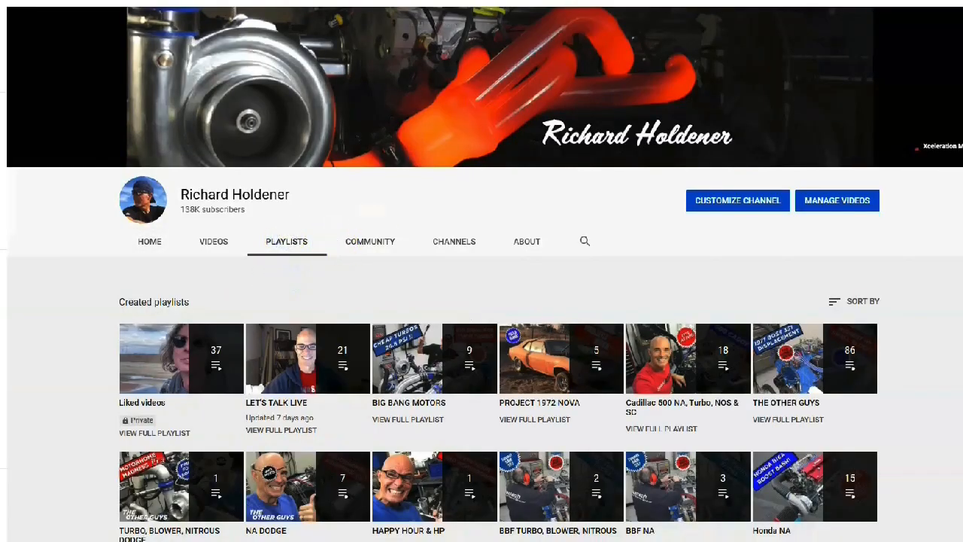
{"action": "scroll", "scroll_direction": "down", "scroll_amount": 3}
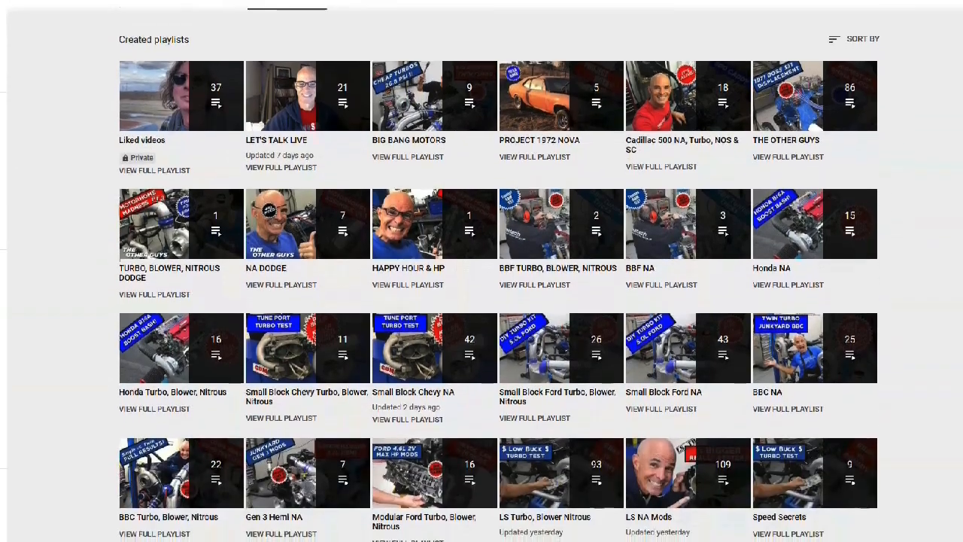
{"action": "scroll", "scroll_direction": "down", "scroll_amount": 3}
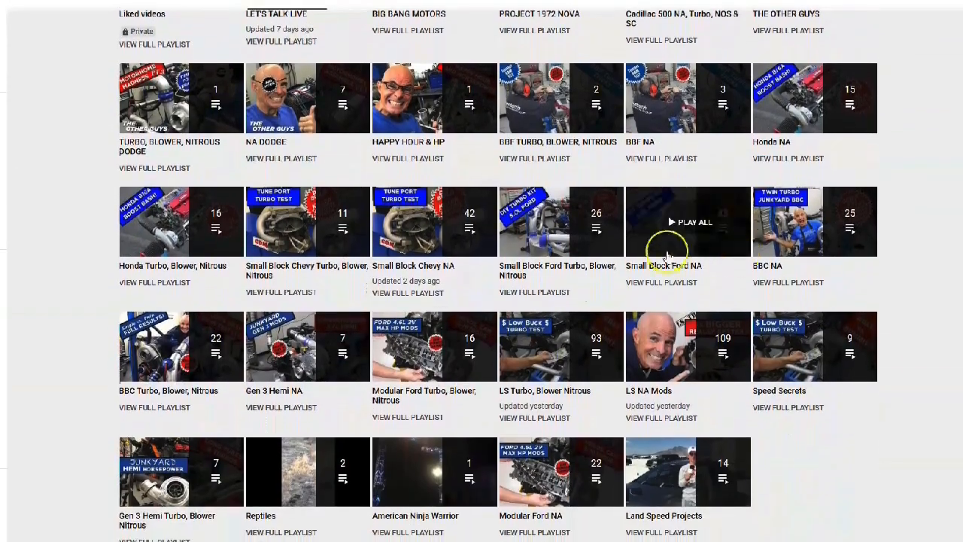
{"action": "mouse_move", "coordinate": [662, 346]}
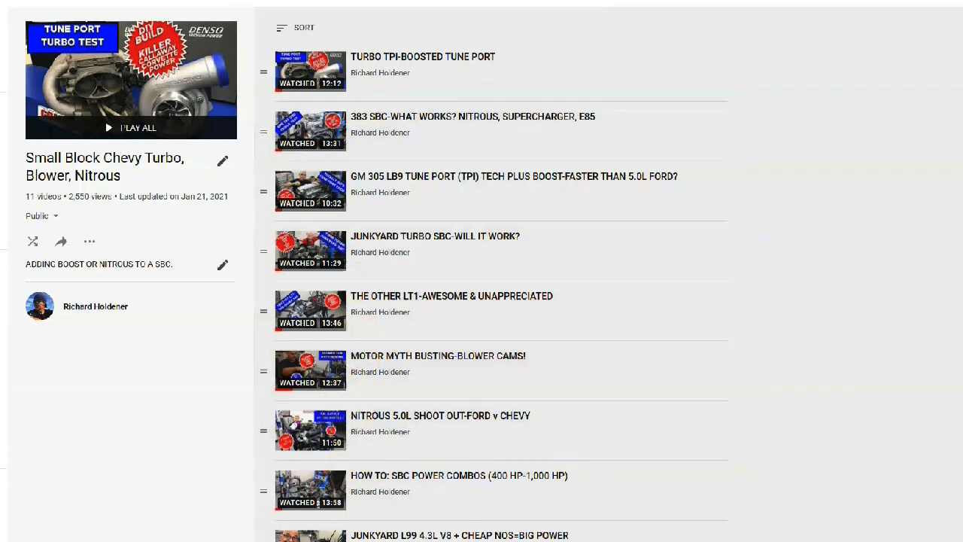
{"action": "left_click", "coordinate": [286, 20]}
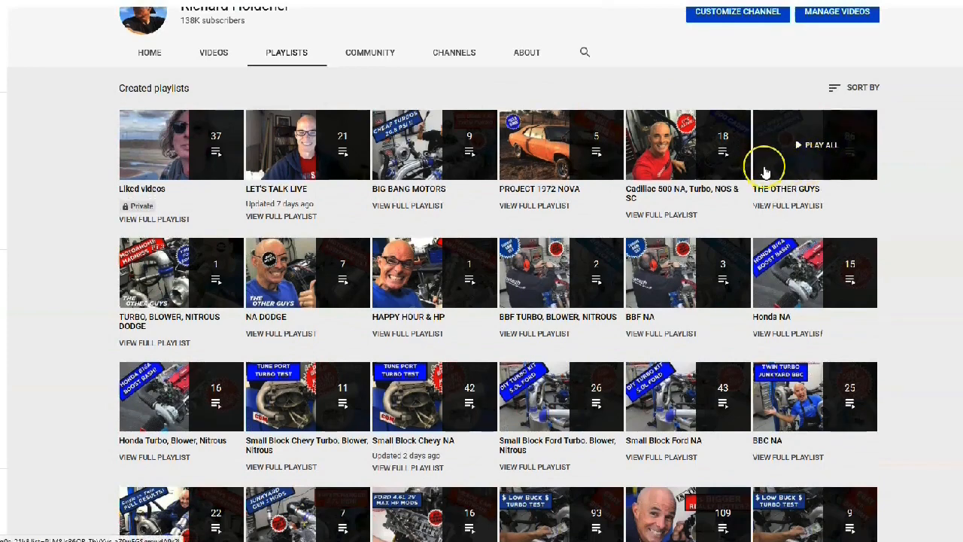
{"action": "mouse_move", "coordinate": [778, 211]}
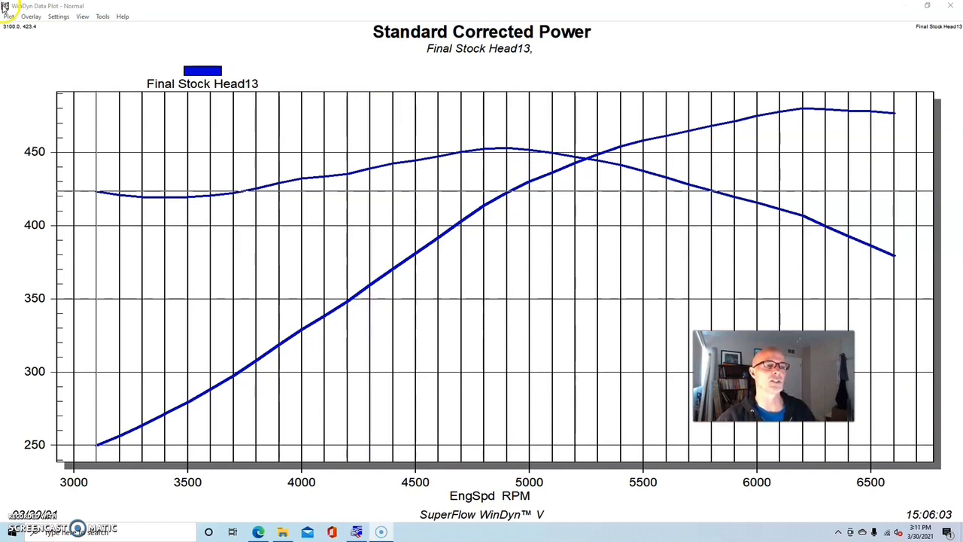
Show the Test Descriptions notes for Final Stock Head13 from the Plot menu.
{"action": "left_click", "coordinate": [9, 16]}
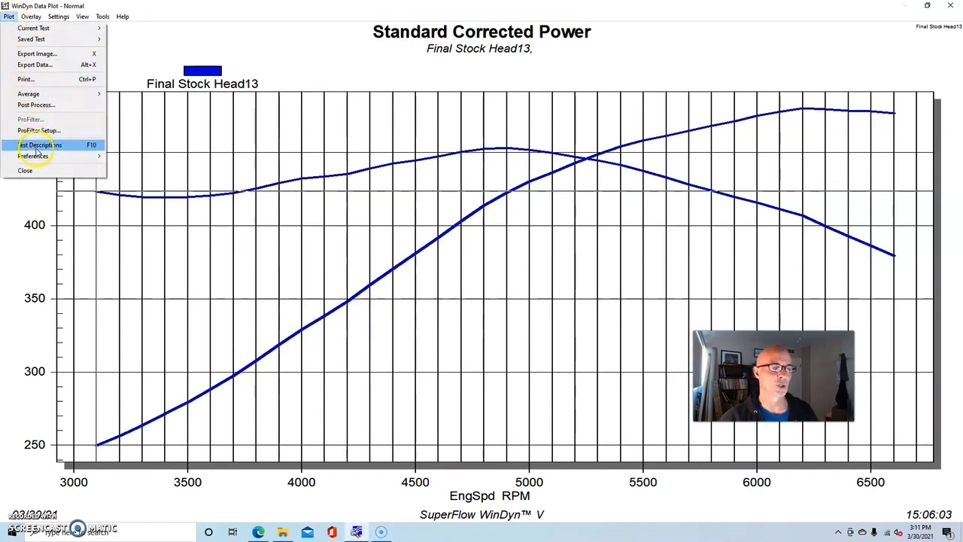
{"action": "left_click", "coordinate": [39, 144]}
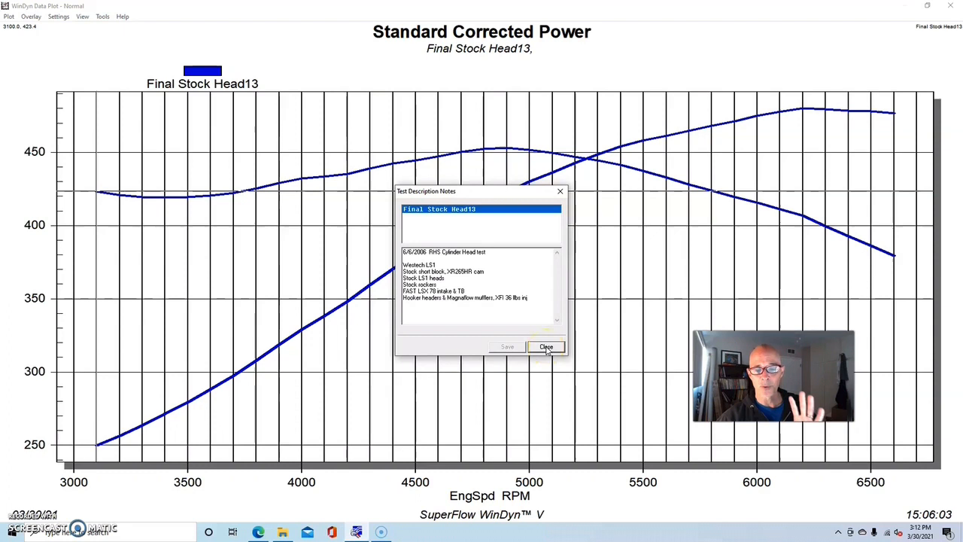
Close the Final Stock Head13 test description notes.
{"action": "left_click", "coordinate": [547, 347]}
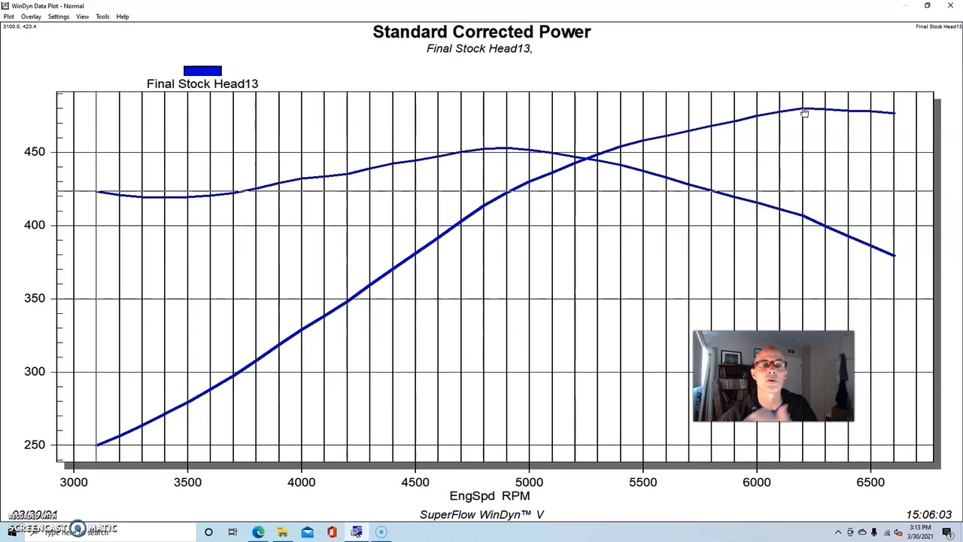
{"action": "mouse_move", "coordinate": [805, 113]}
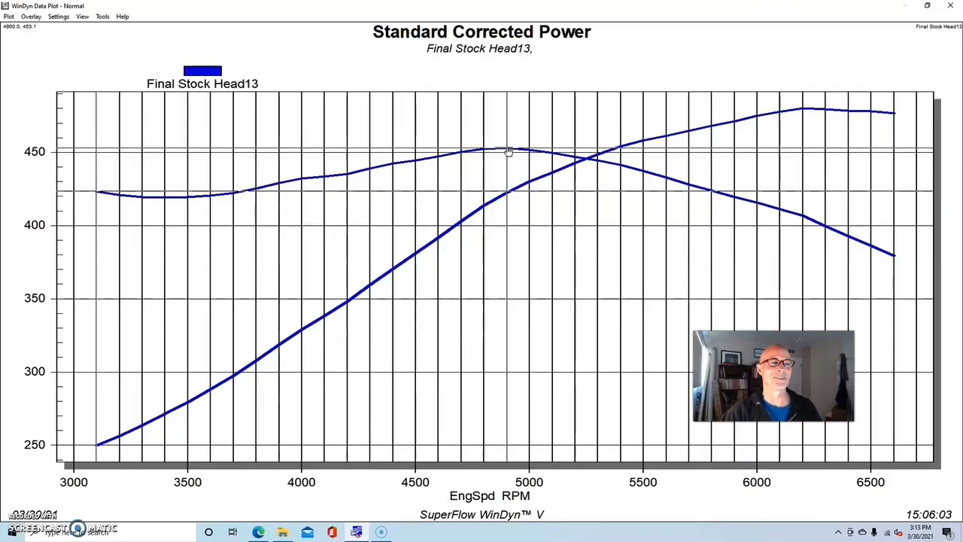
Open the Overlay menu to add the Final RHS Base6 test.
{"action": "left_click", "coordinate": [31, 16]}
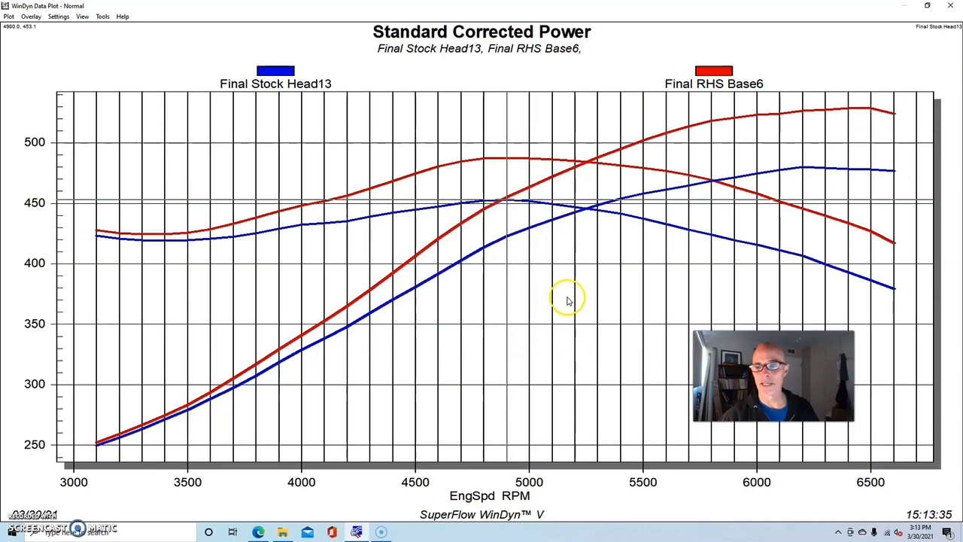
{"action": "mouse_move", "coordinate": [954, 67]}
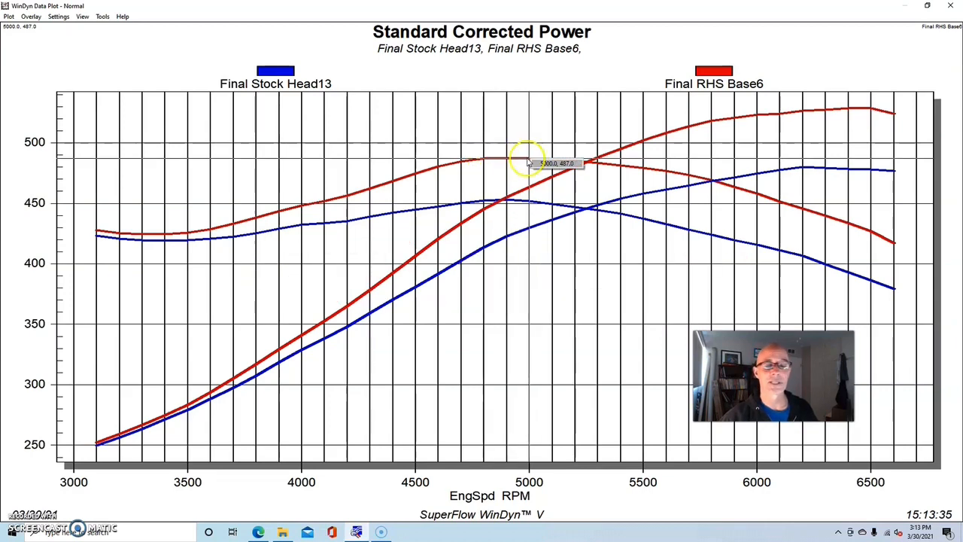
{"action": "mouse_move", "coordinate": [519, 338]}
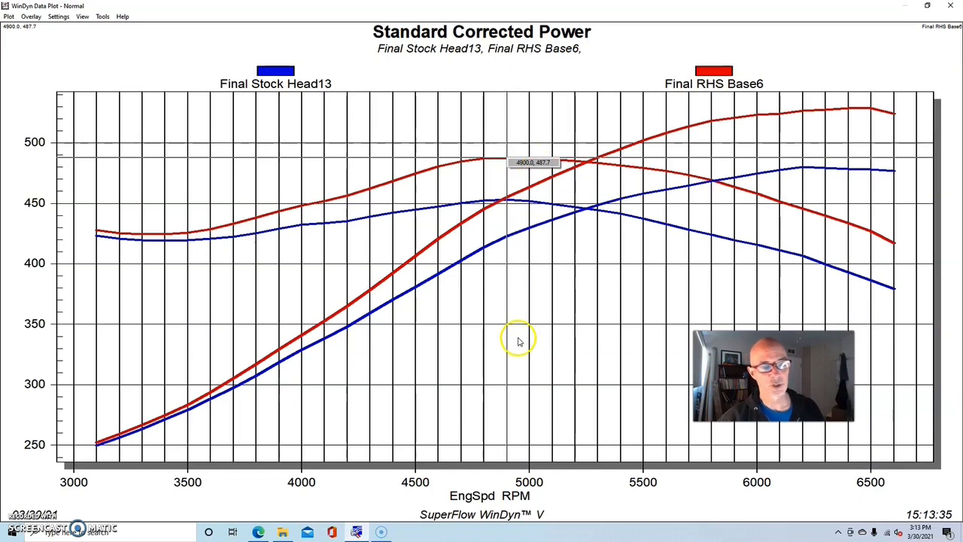
{"action": "mouse_move", "coordinate": [520, 340]}
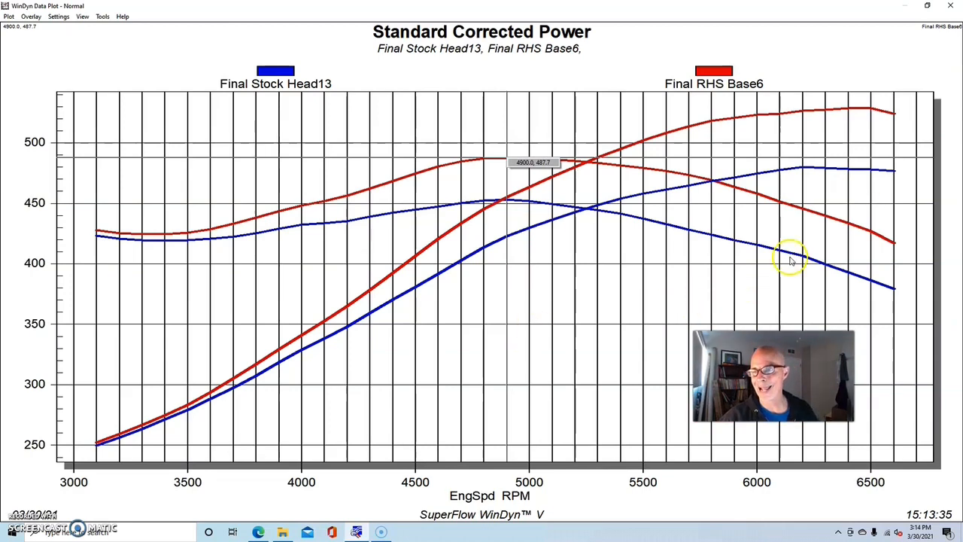
{"action": "mouse_move", "coordinate": [873, 113]}
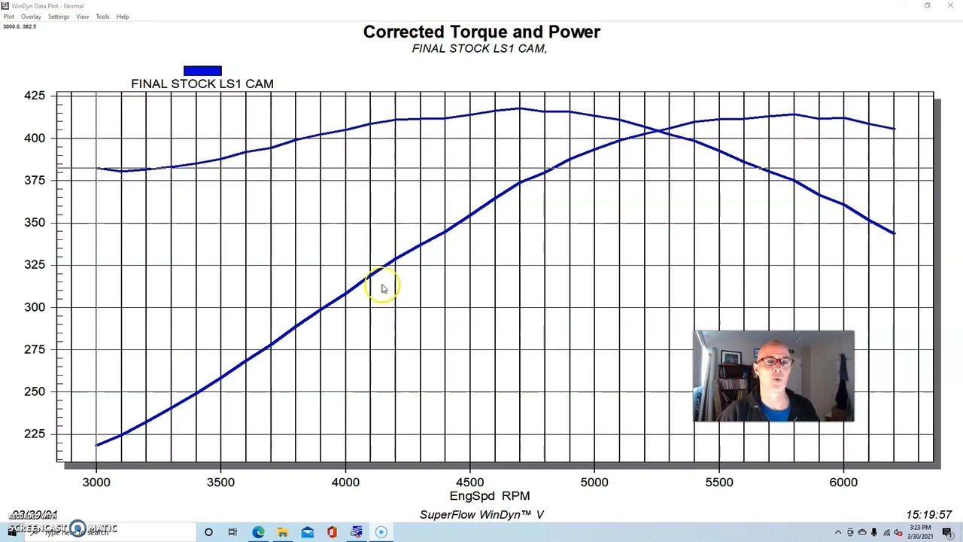
{"action": "mouse_move", "coordinate": [416, 296]}
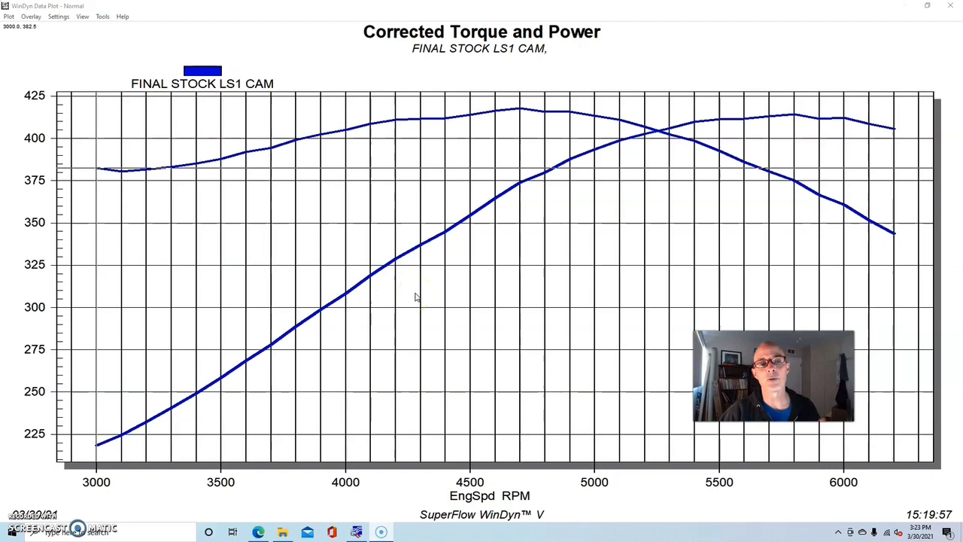
{"action": "left_click", "coordinate": [9, 16]}
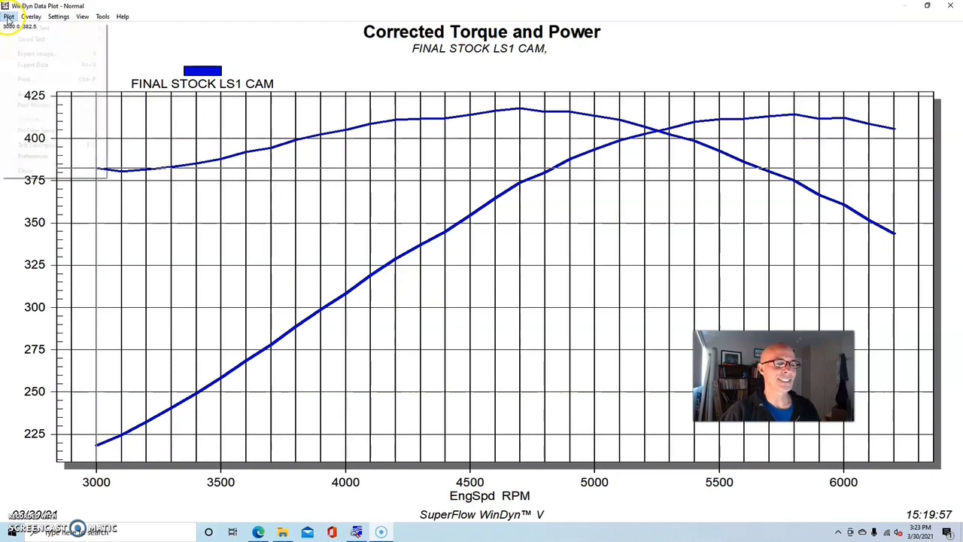
{"action": "left_click", "coordinate": [36, 144]}
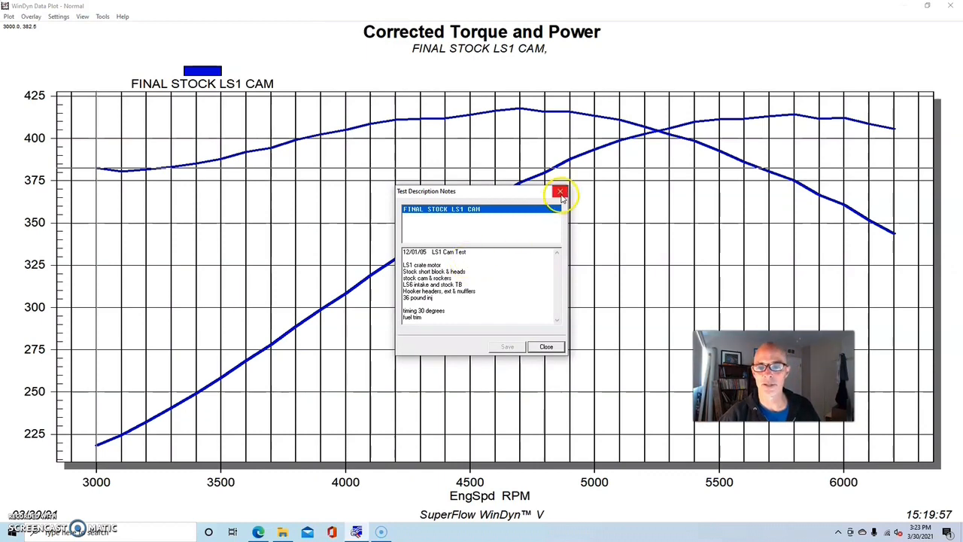
{"action": "left_click", "coordinate": [560, 192]}
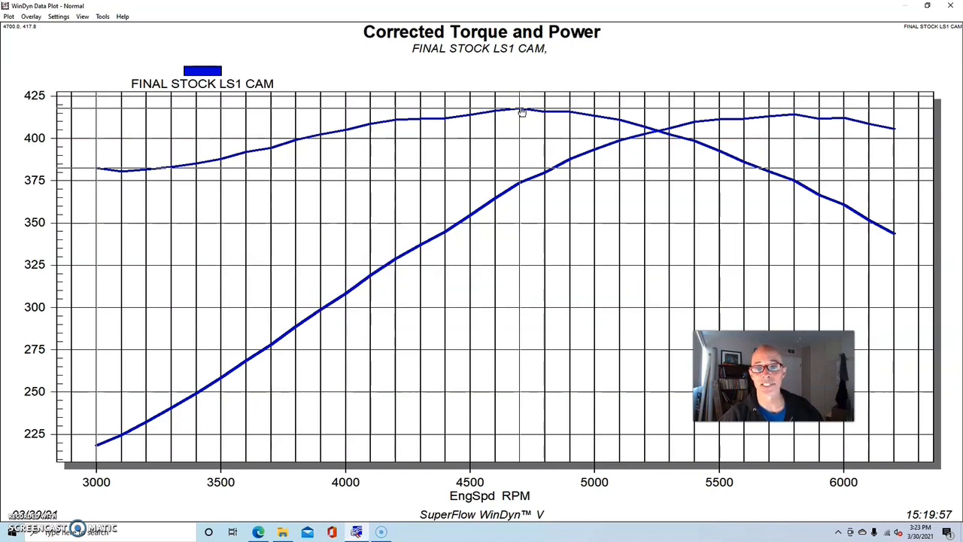
{"action": "mouse_move", "coordinate": [48, 37]}
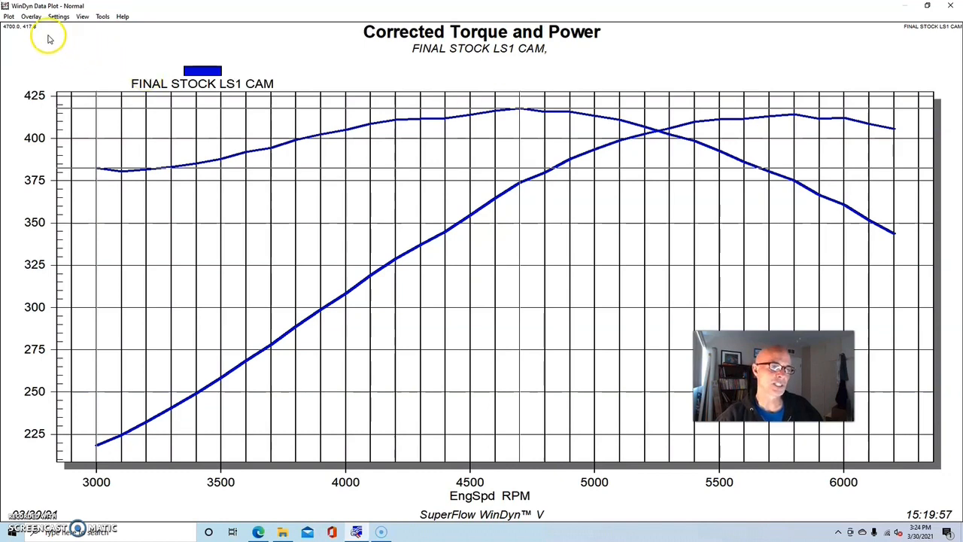
Overlay Final COMP Cam on the stock cam plot, then review and close both tests' notes.
{"action": "left_click", "coordinate": [32, 16]}
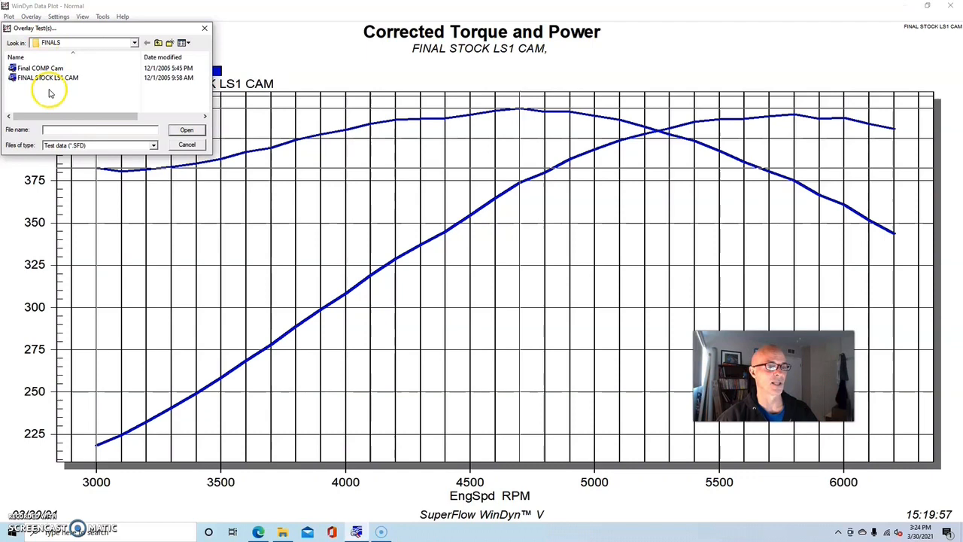
{"action": "left_click", "coordinate": [40, 67]}
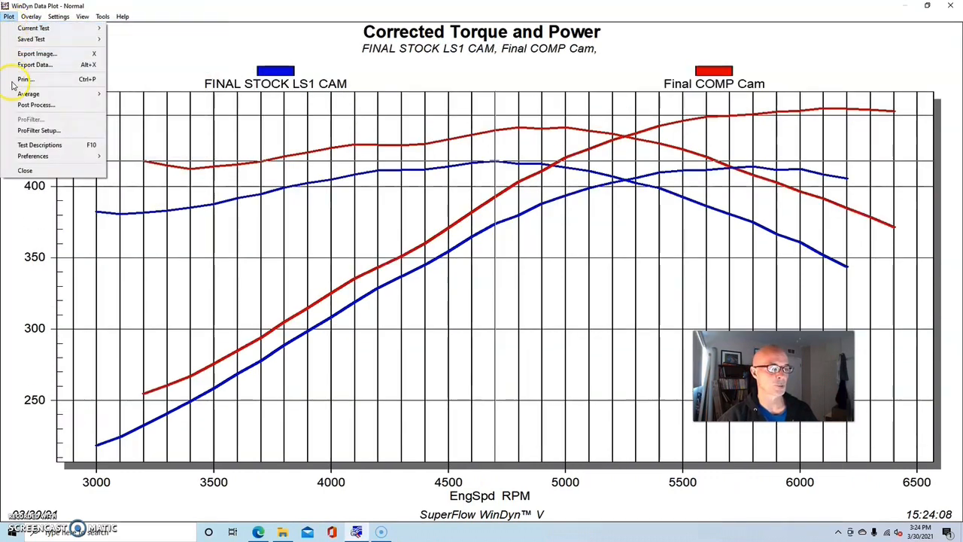
{"action": "left_click", "coordinate": [39, 145]}
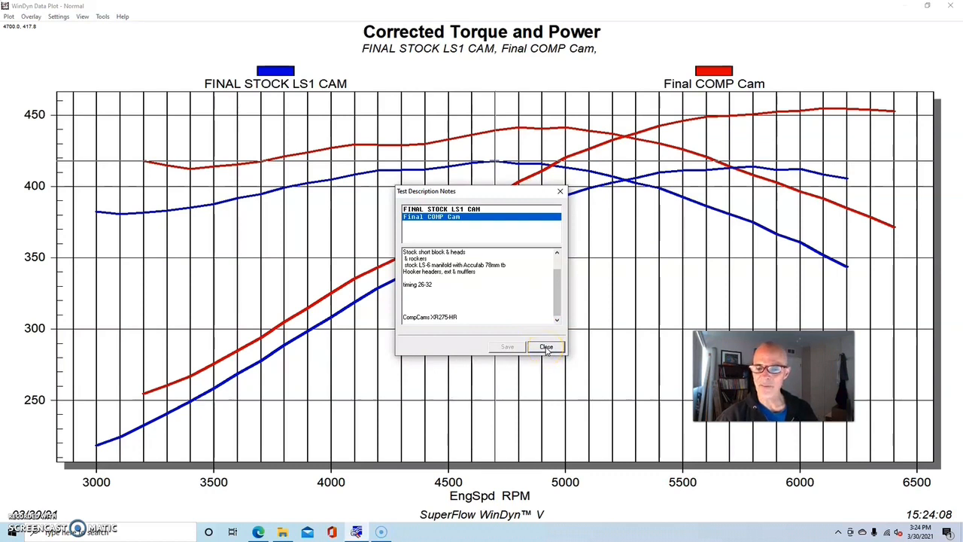
{"action": "left_click", "coordinate": [546, 347]}
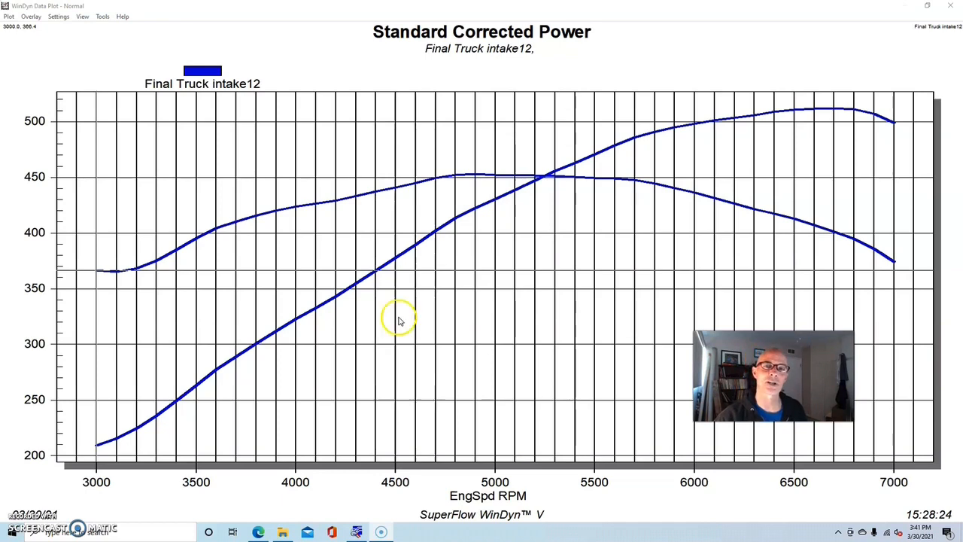
Open Test Descriptions for the Final Truck intake12 test from the Plot menu.
{"action": "left_click", "coordinate": [9, 16]}
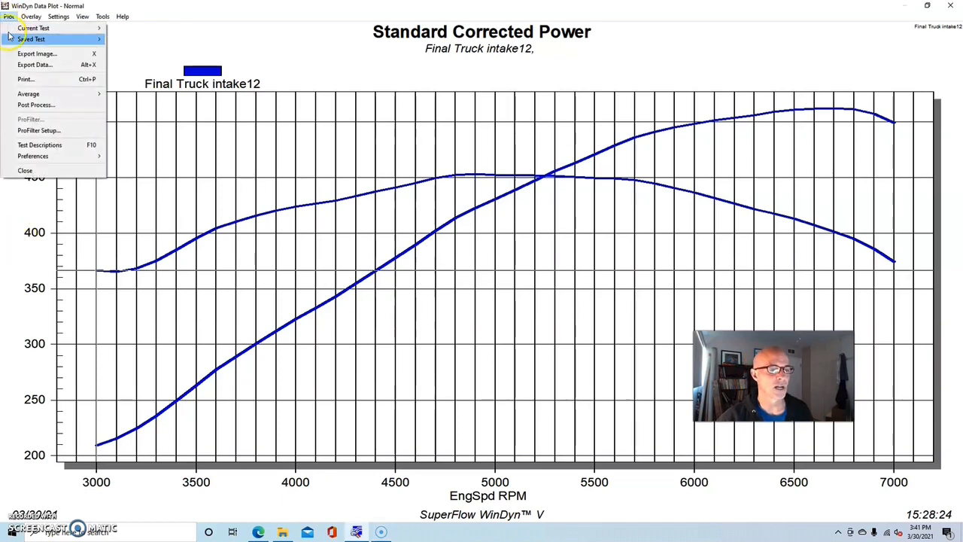
{"action": "left_click", "coordinate": [39, 144]}
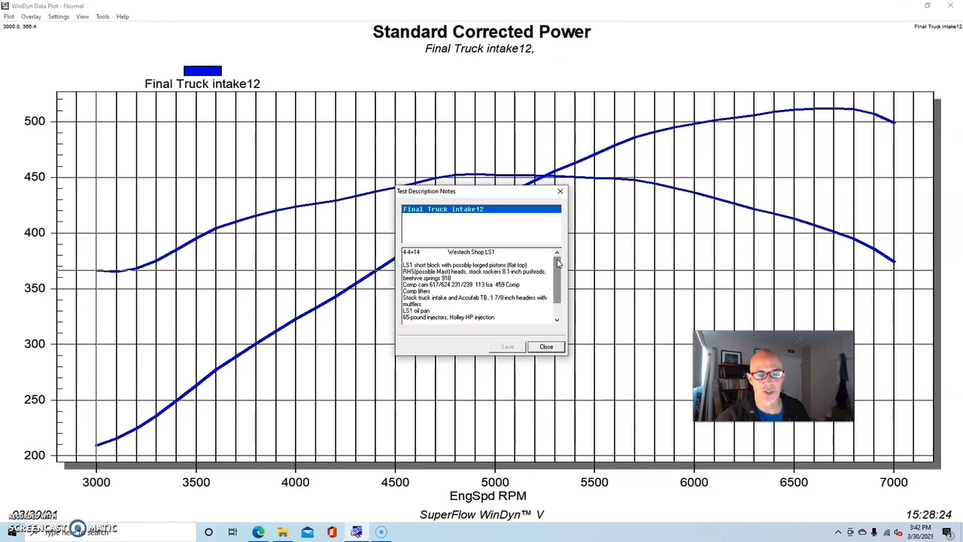
Scroll through the Final Truck intake12 notes and close the dialog.
{"action": "scroll", "scroll_direction": "down", "scroll_amount": 3}
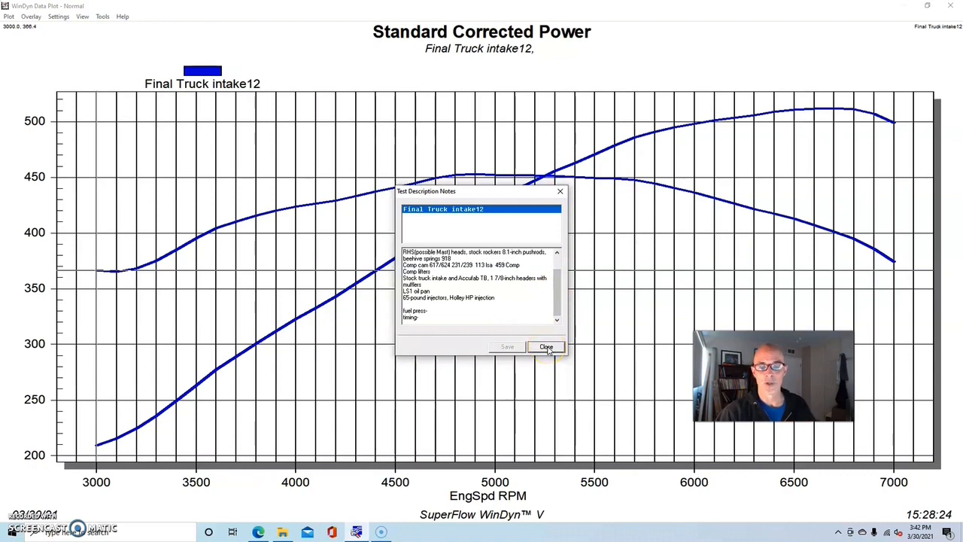
{"action": "left_click", "coordinate": [547, 347]}
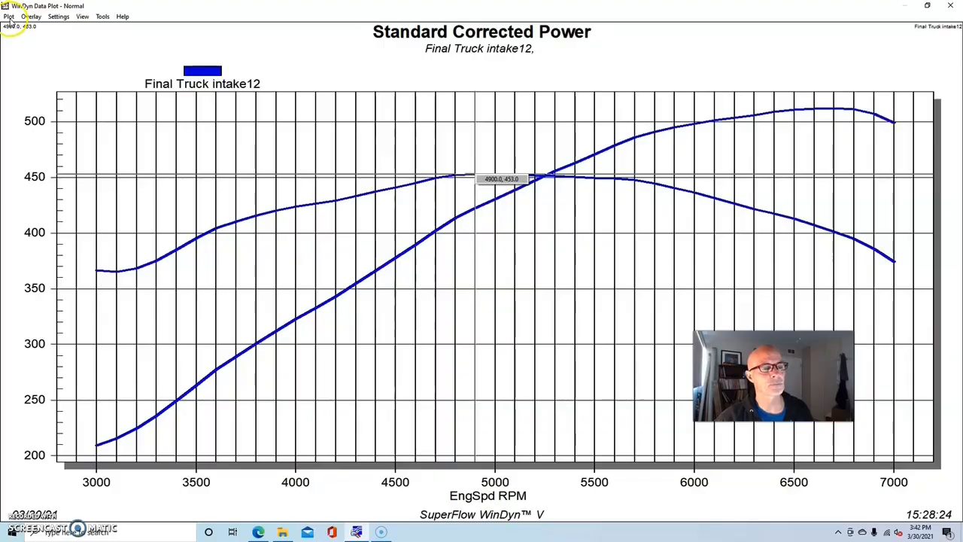
Add Final Edelbrock intake15 from the FINAL folder as an overlay on the plot.
{"action": "left_click", "coordinate": [30, 16]}
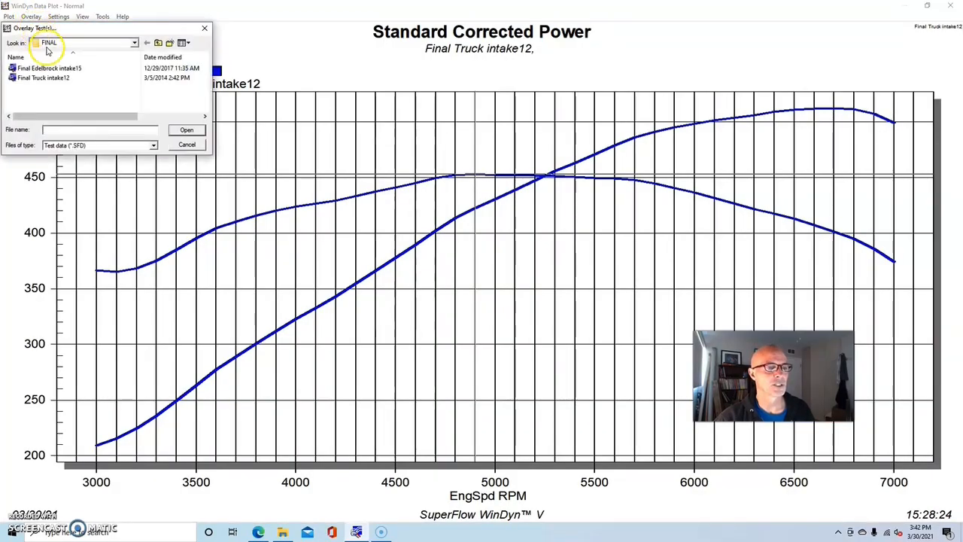
{"action": "double_click", "coordinate": [50, 68]}
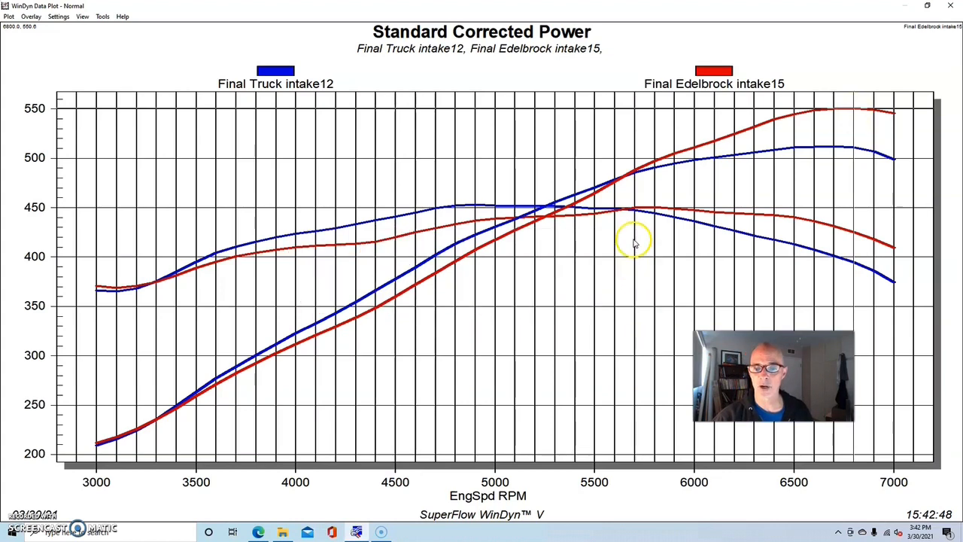
{"action": "mouse_move", "coordinate": [655, 209]}
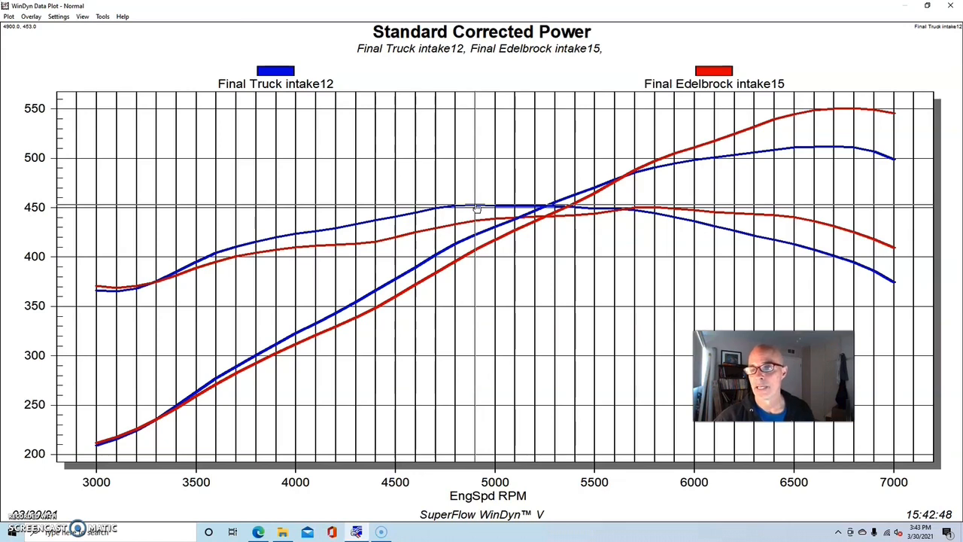
{"action": "mouse_move", "coordinate": [856, 111]}
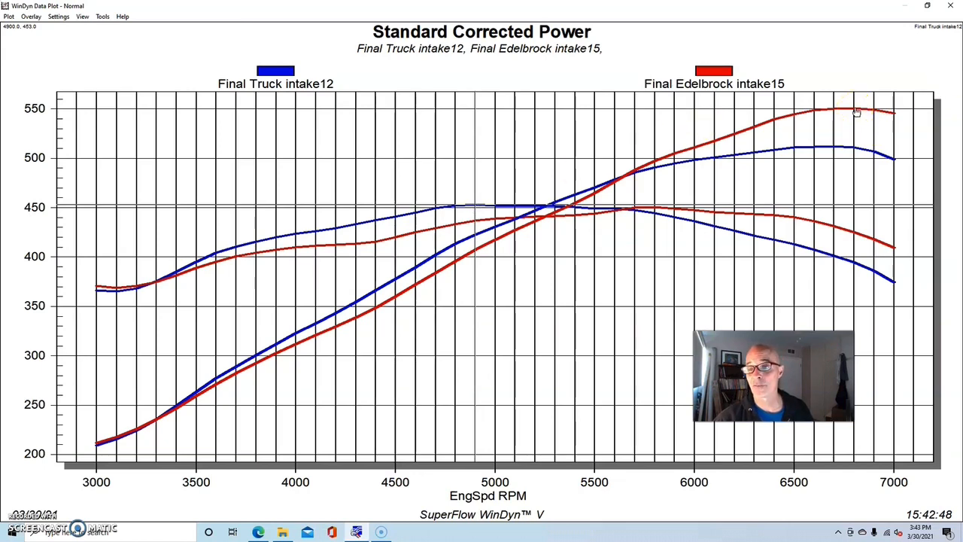
{"action": "mouse_move", "coordinate": [802, 128]}
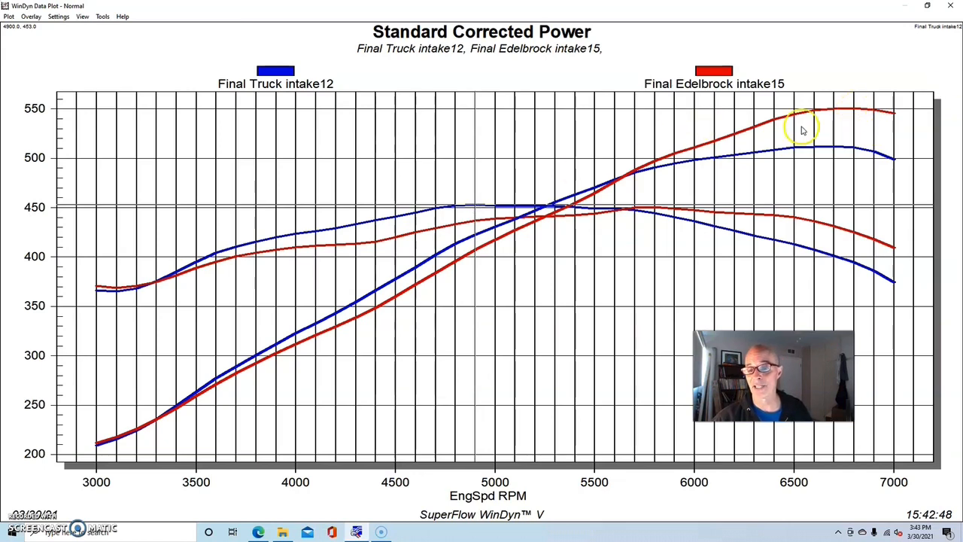